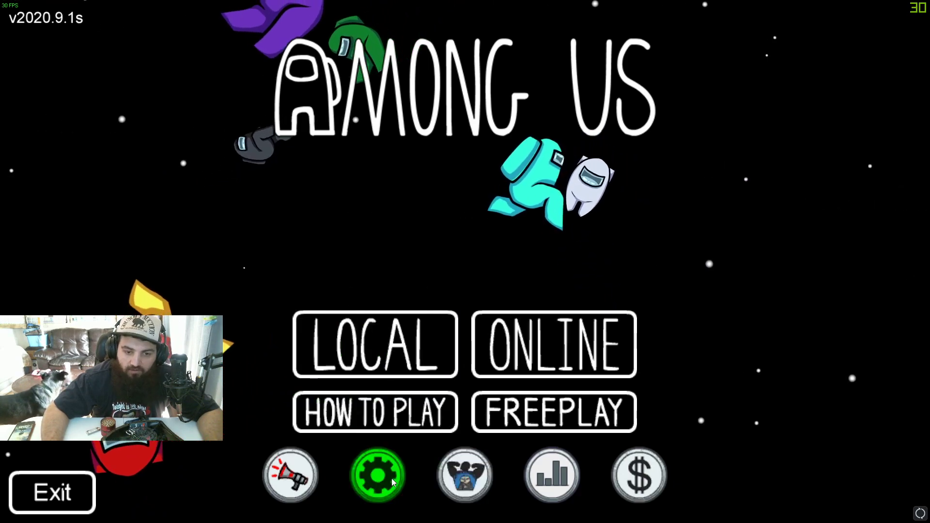
- Switch VSync to On in the Graphics settings and return to the main menu
click(378, 475)
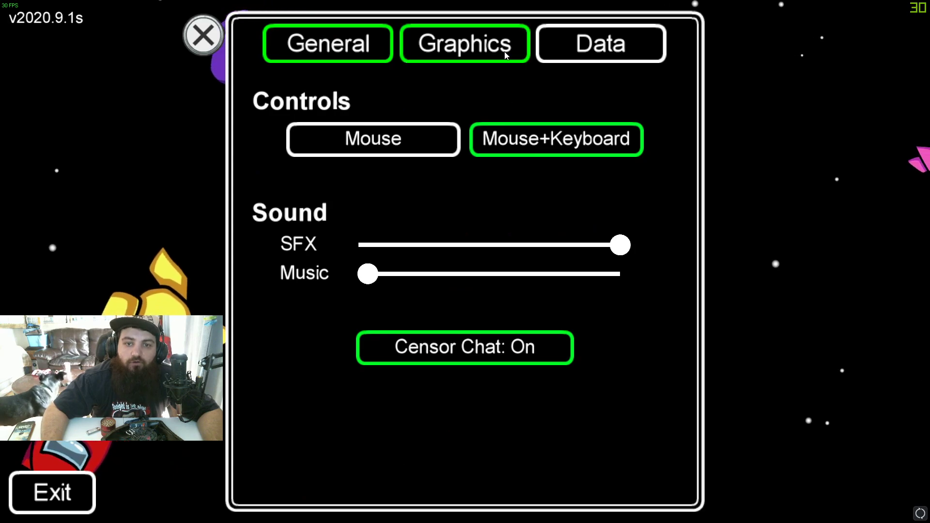
mouse_move(466, 367)
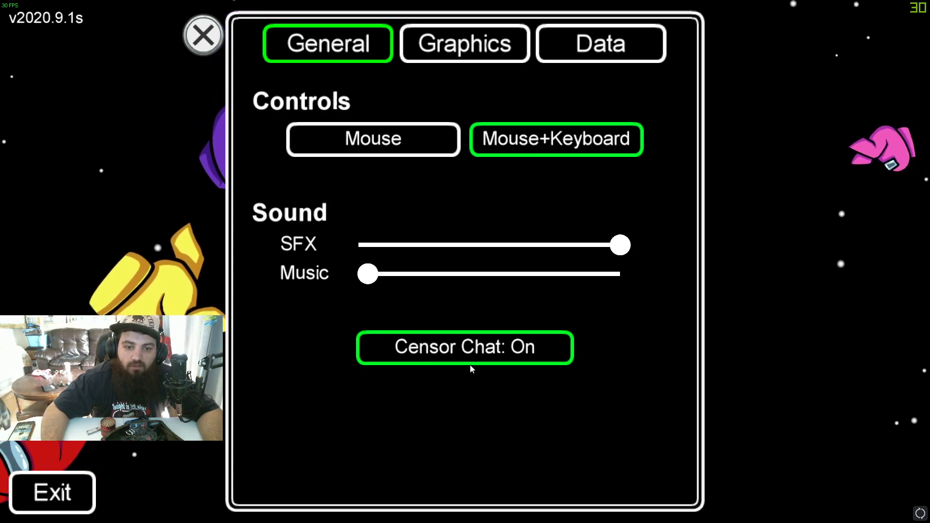
click(465, 43)
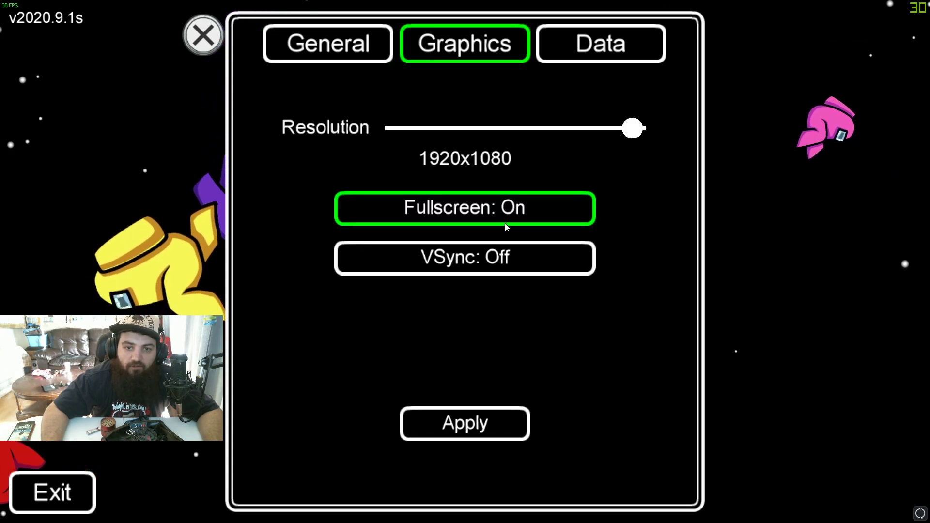
click(465, 257)
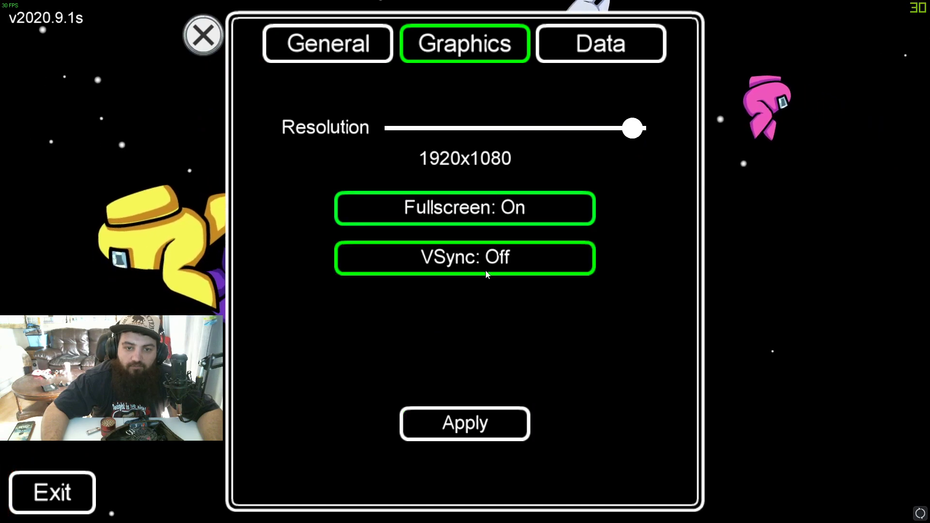
mouse_move(465, 268)
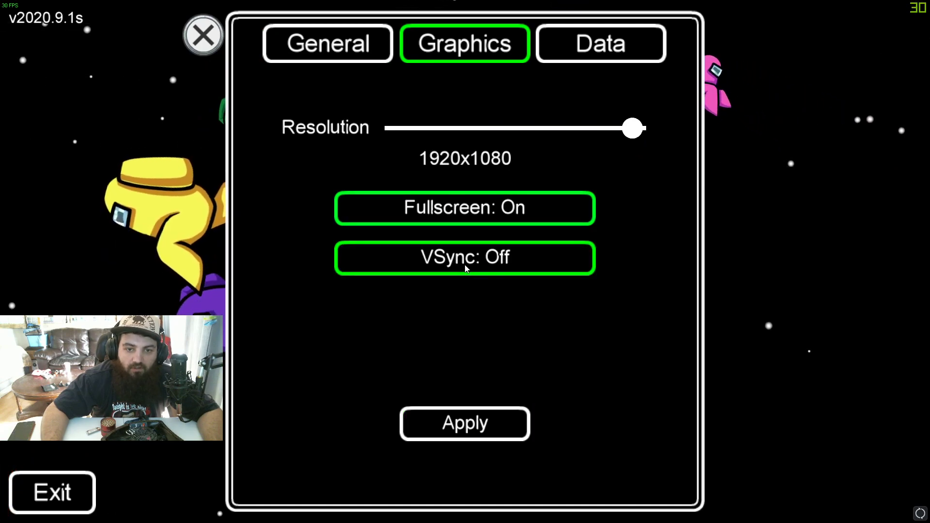
click(464, 257)
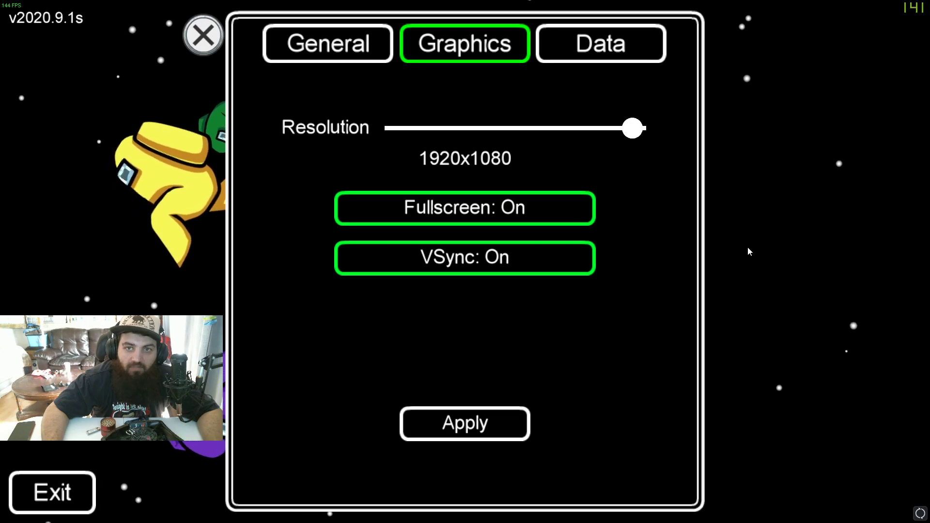
click(204, 35)
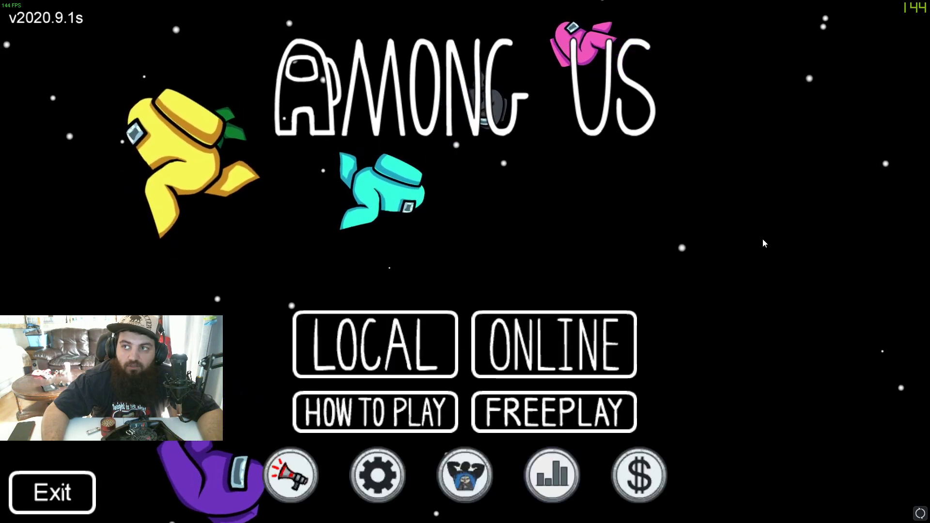
mouse_move(810, 422)
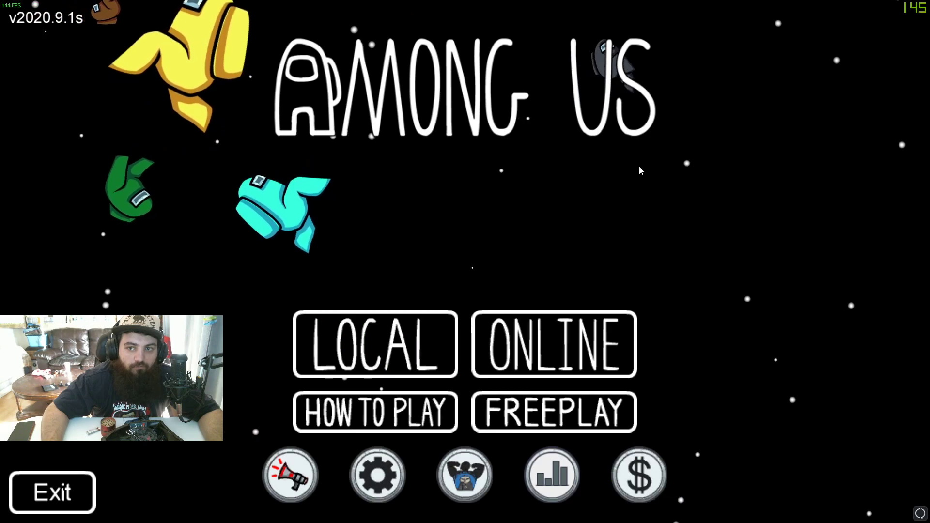
click(11, 513)
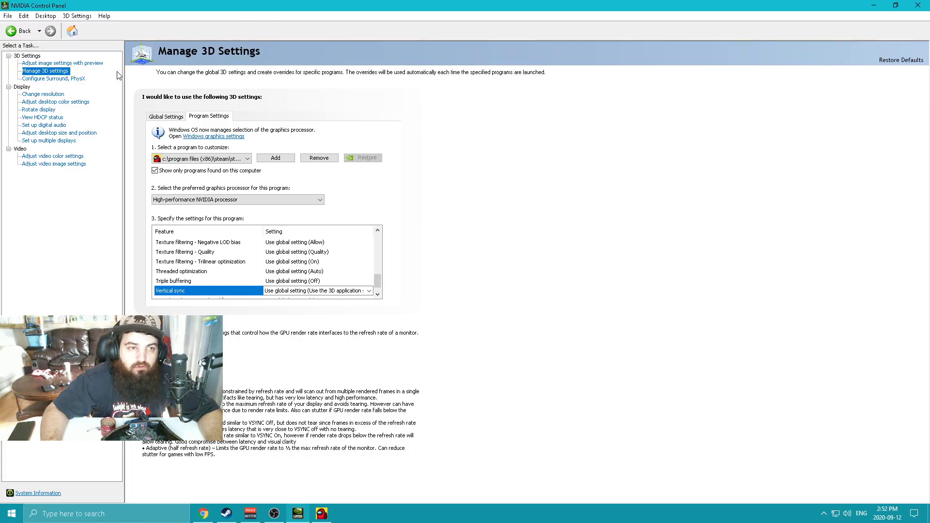
mouse_move(111, 118)
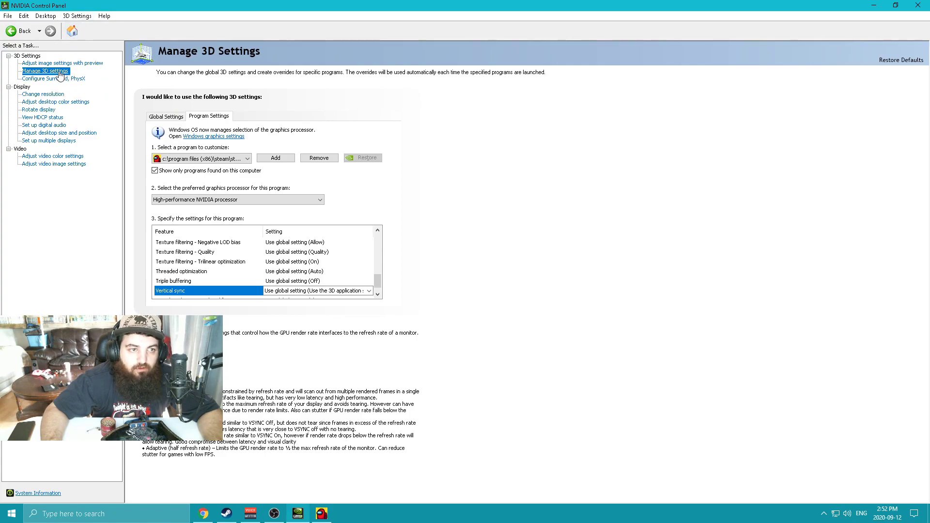
mouse_move(609, 200)
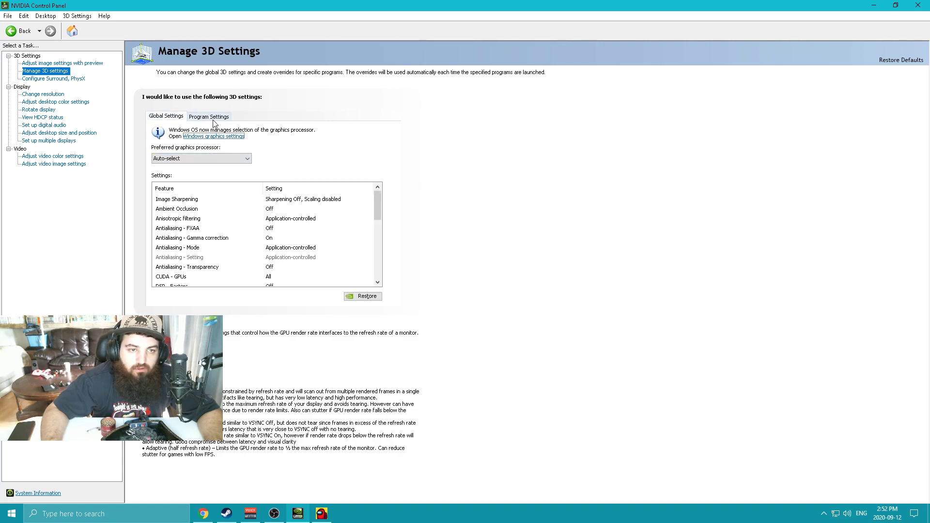
click(208, 116)
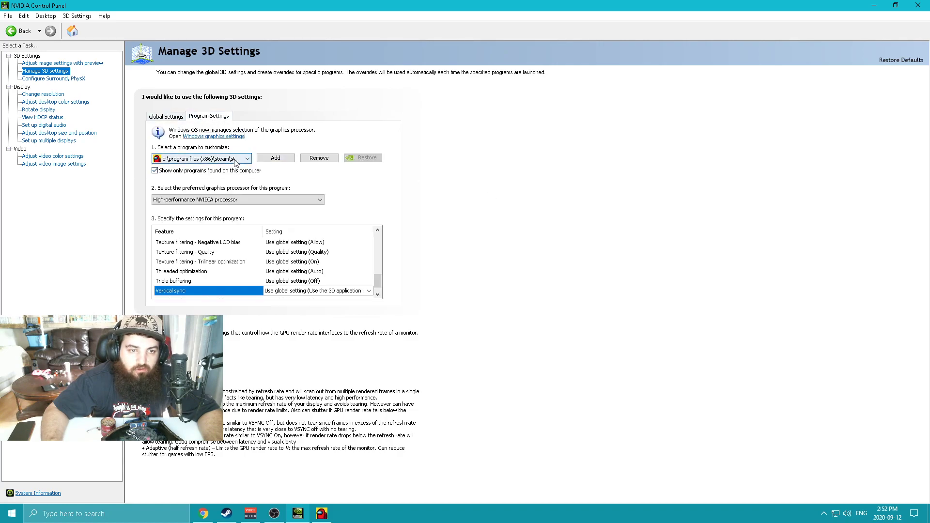
click(246, 158)
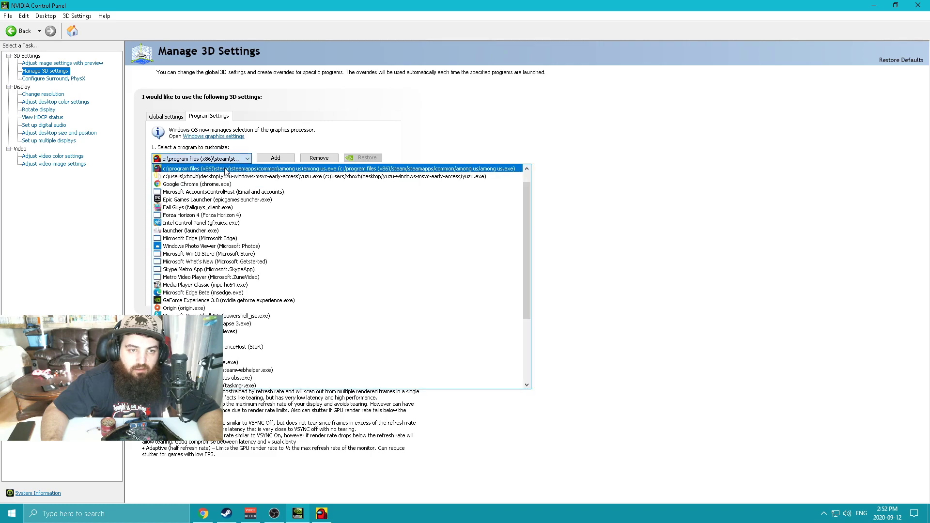
click(330, 168)
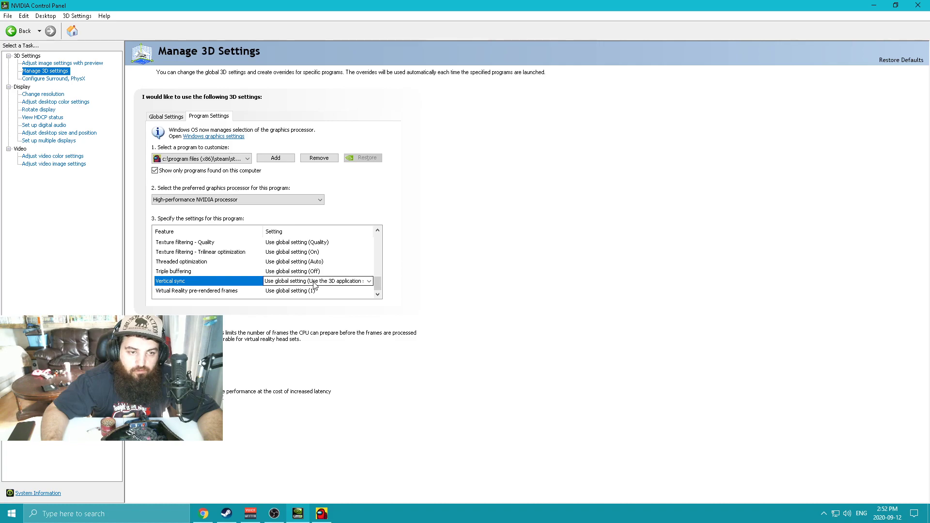
- Choose Off for the Vertical sync setting of the Among Us program profile
click(368, 280)
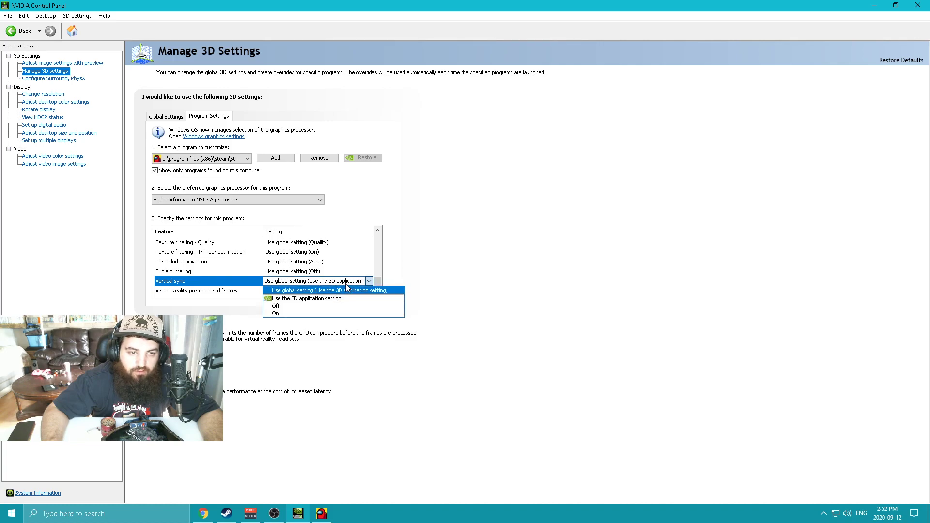
mouse_move(290, 306)
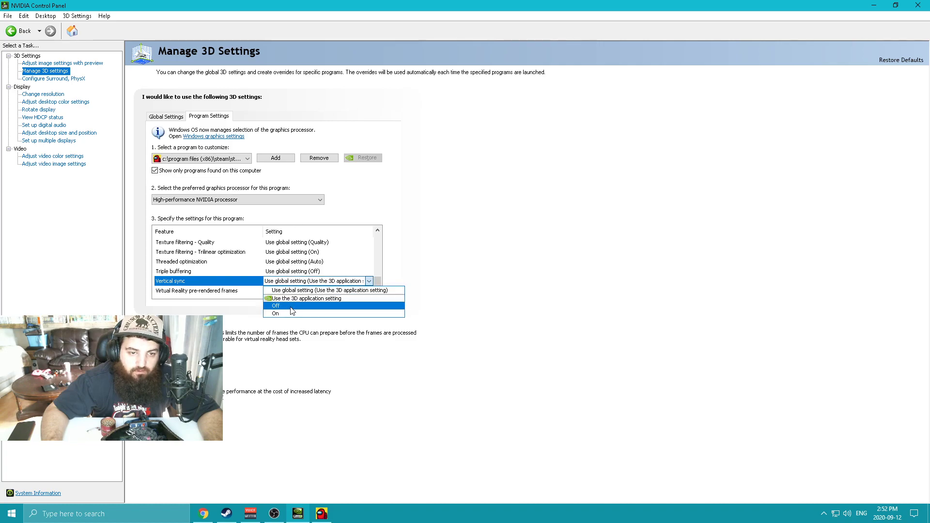
click(275, 306)
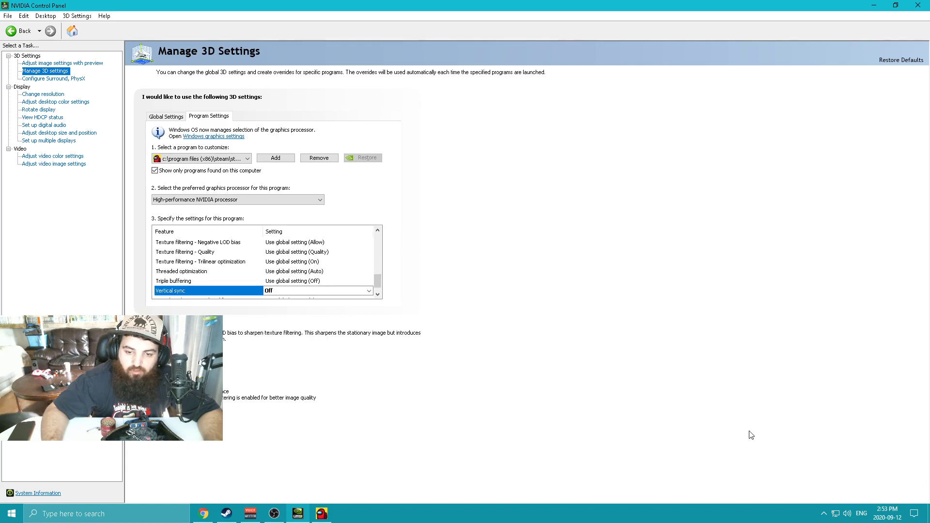
mouse_move(459, 263)
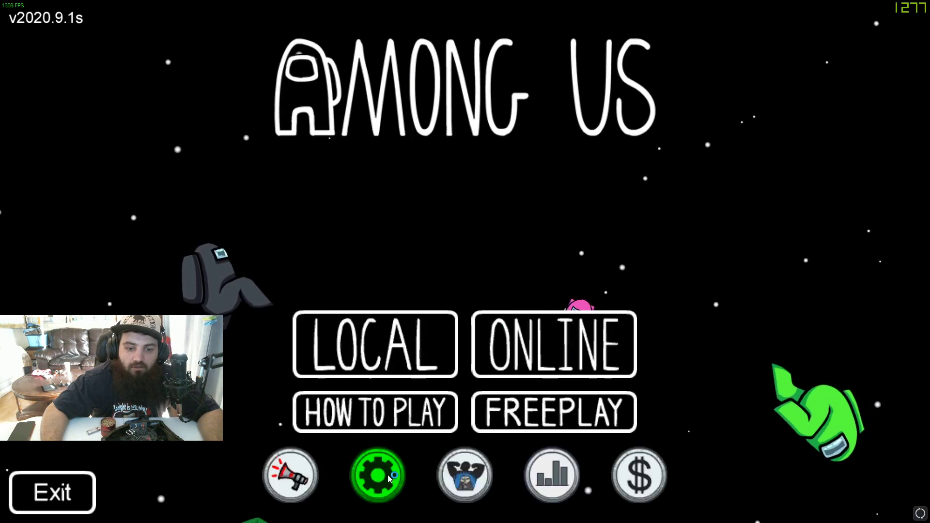
- Toggle in-game VSync off and back On, then apply so the frame counter exceeds 1200
click(377, 475)
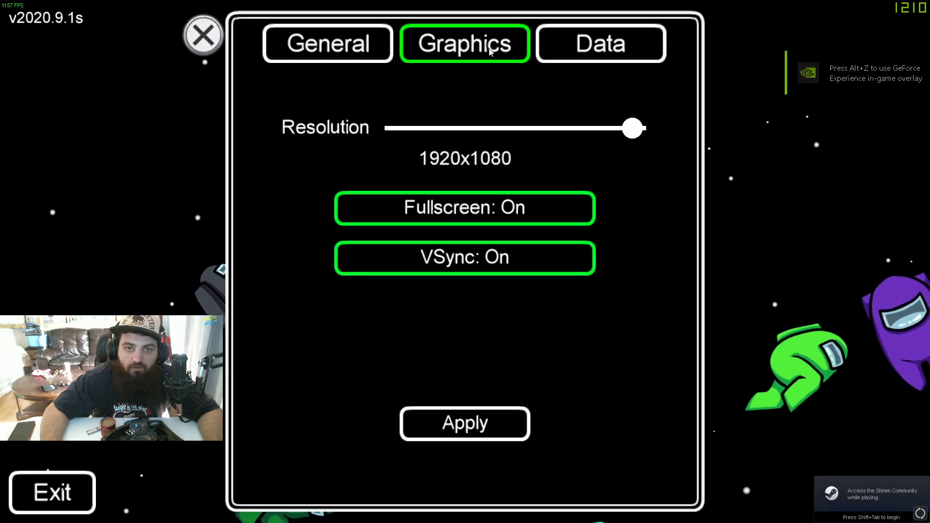
click(464, 257)
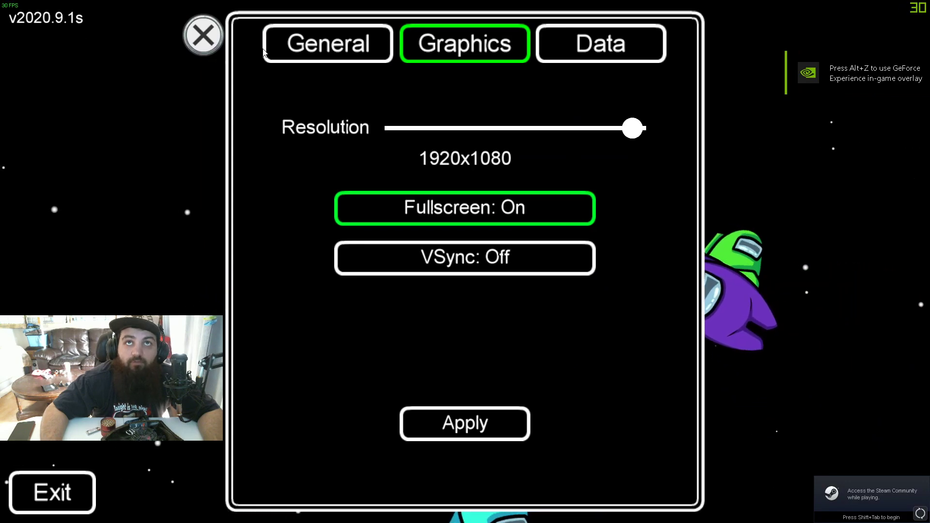
click(464, 257)
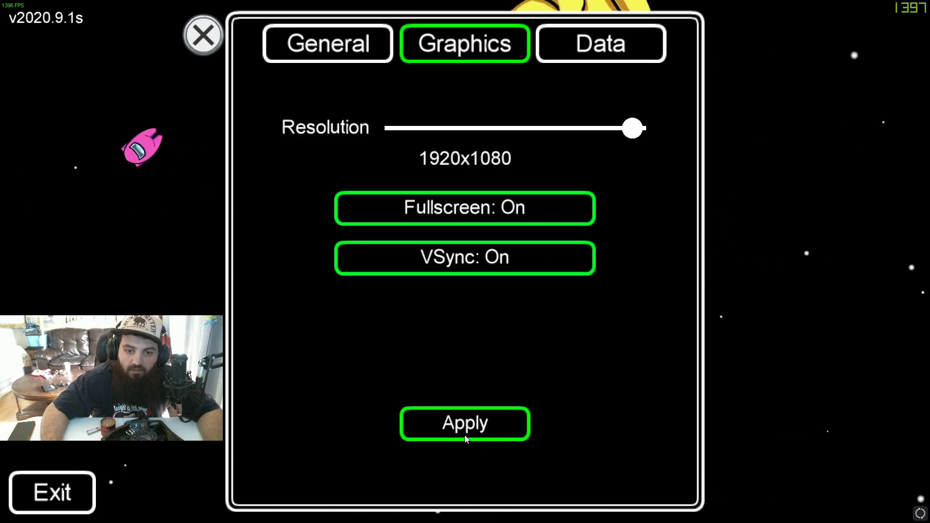
click(202, 35)
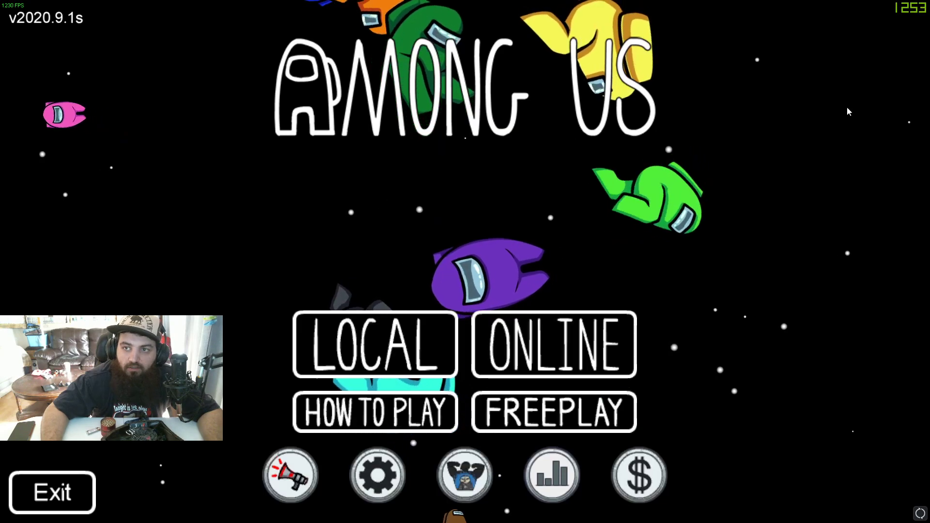